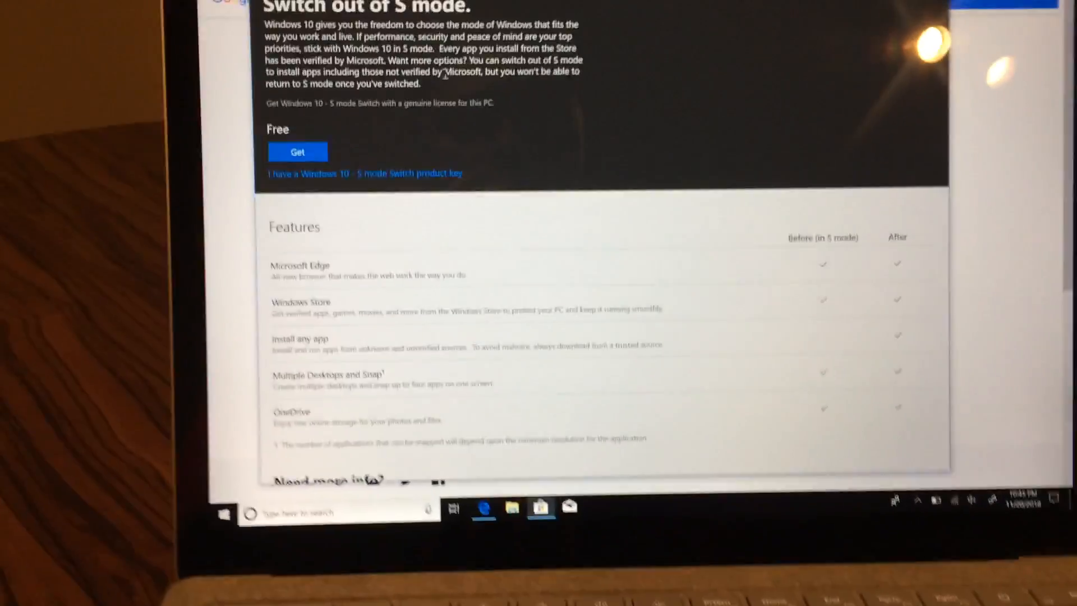
Step: Accept Chrome's terms in Edge and attempt to run the downloaded ChromeSetup.exe
scroll("down", 3)
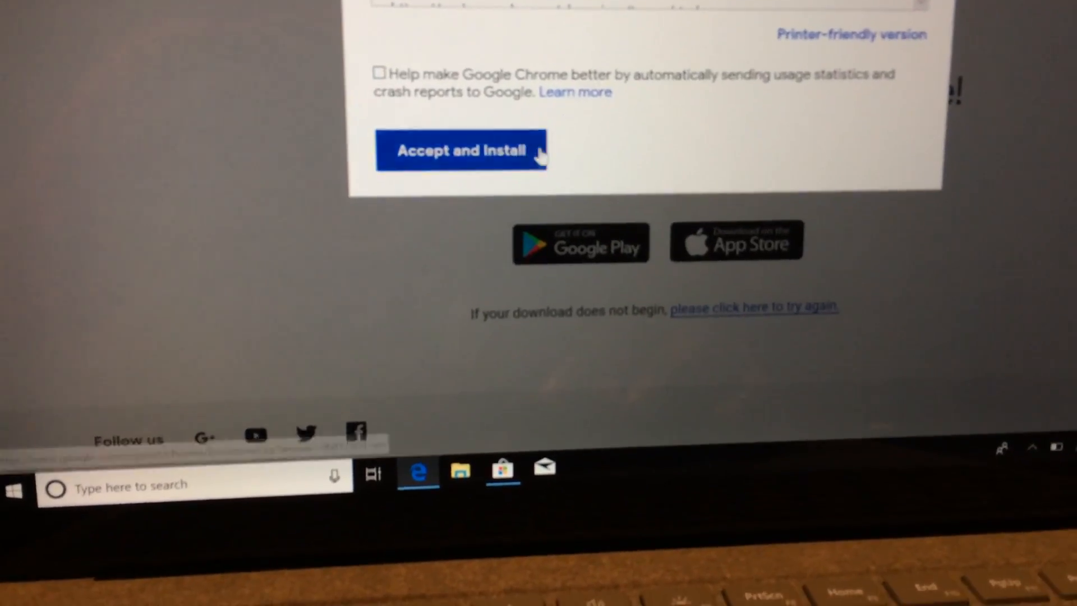
left_click(460, 151)
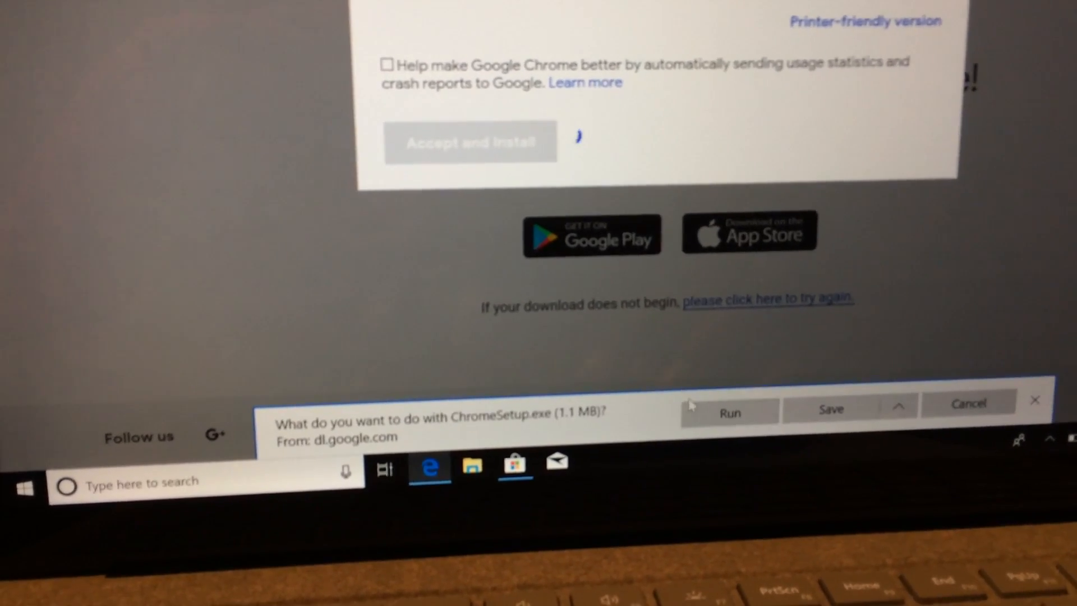
left_click(728, 413)
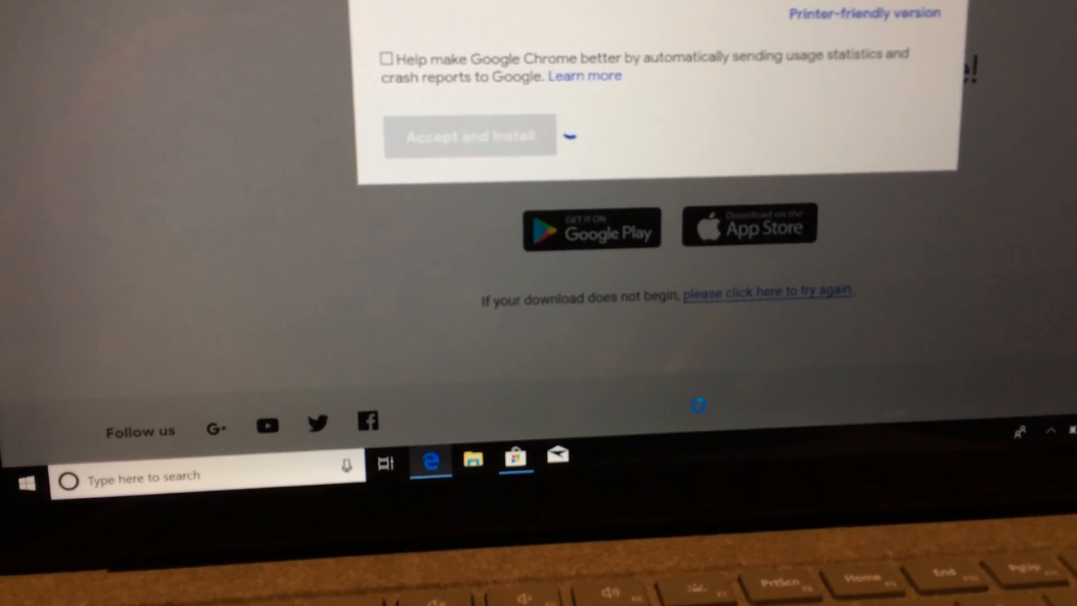
left_click(470, 136)
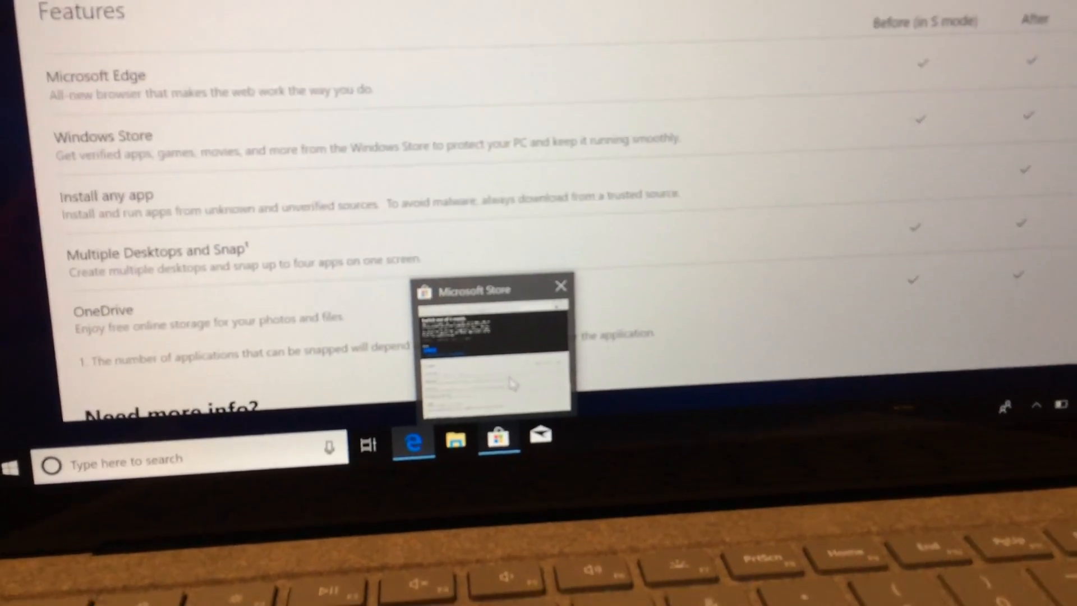
Step: Bring the Store window forward and scroll the Switch out of S mode page back to the Get button
left_click(561, 285)
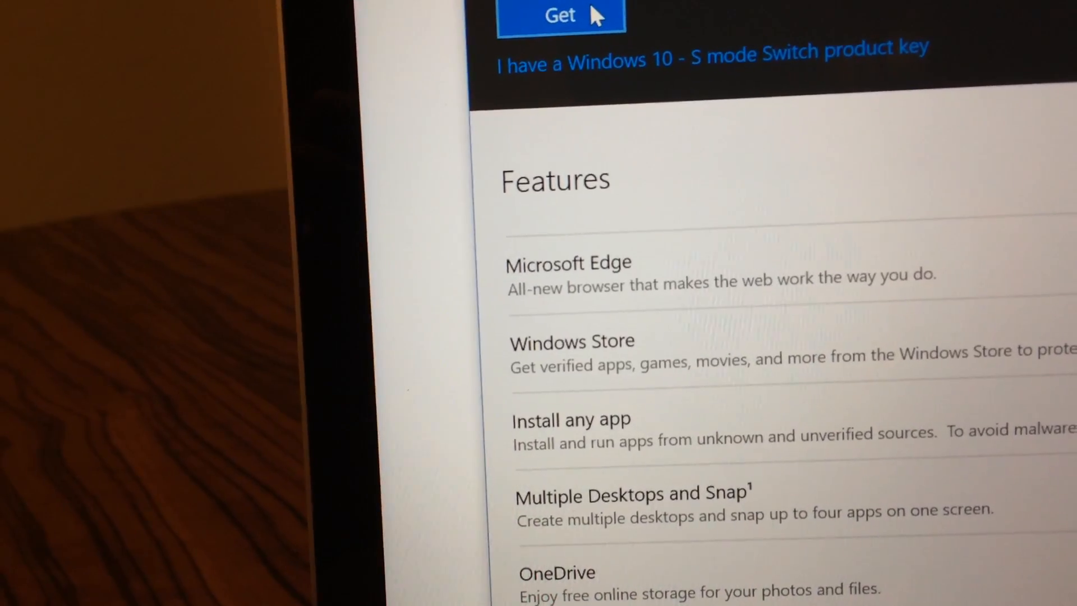
scroll("down", 3)
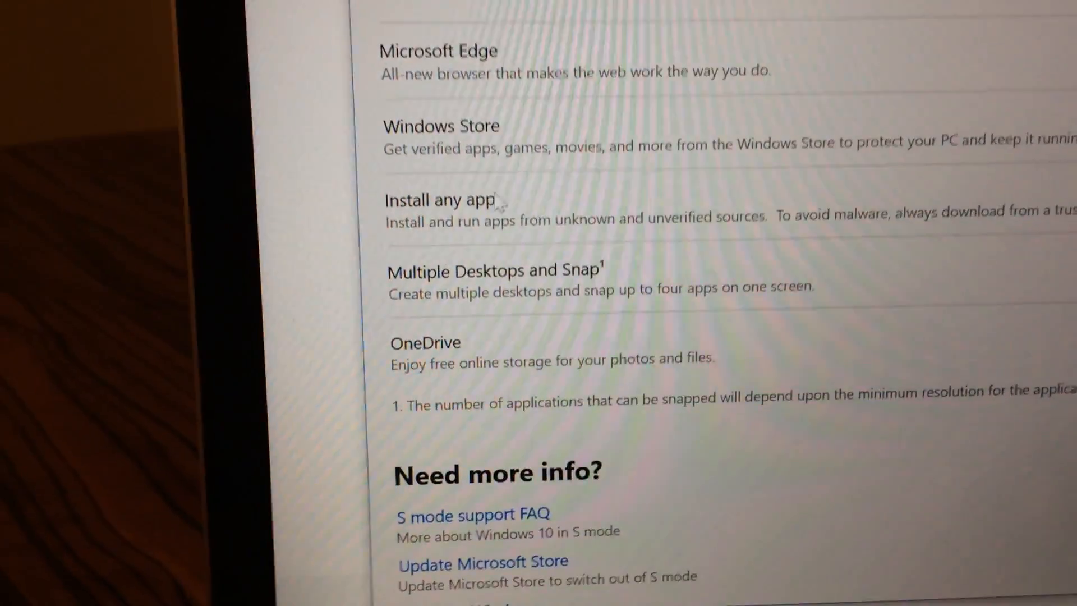
scroll("up", 3)
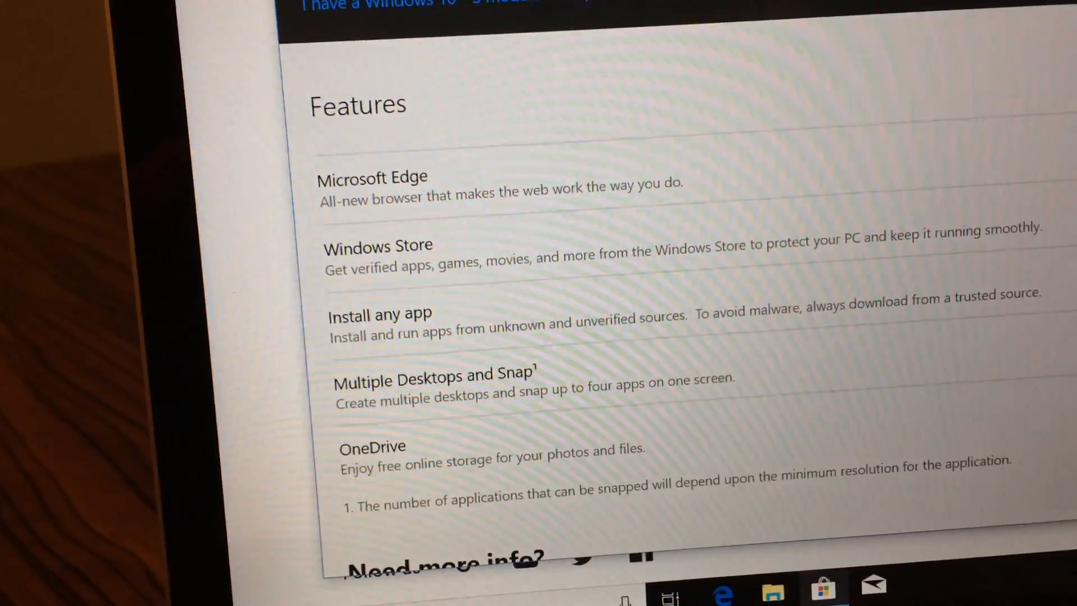
scroll("up", 3)
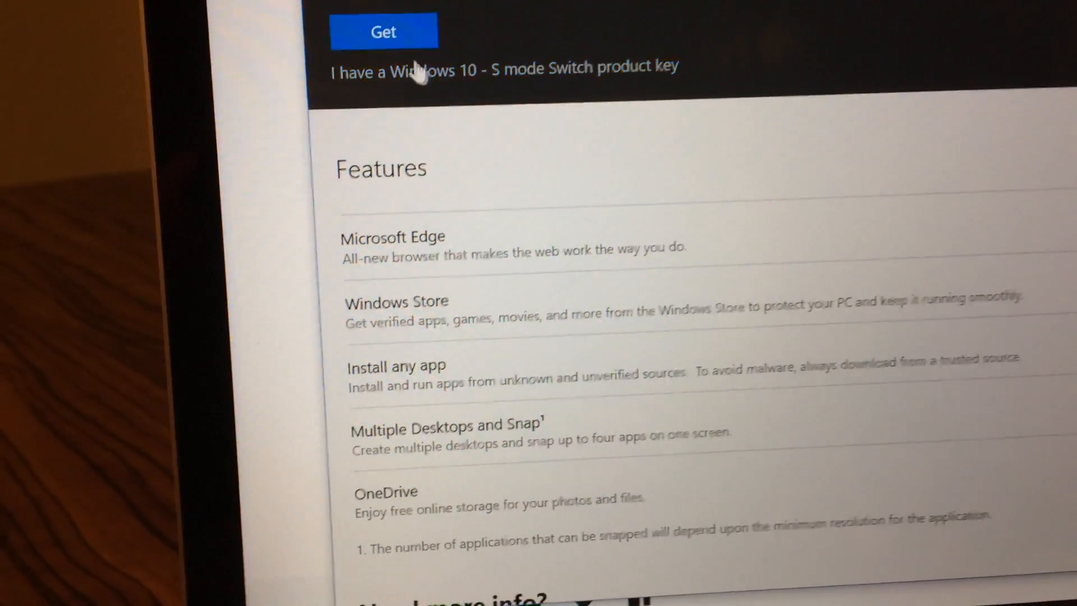
Step: Get the free S mode switch, install it, and confirm with 'Yes, let's go'
left_click(383, 32)
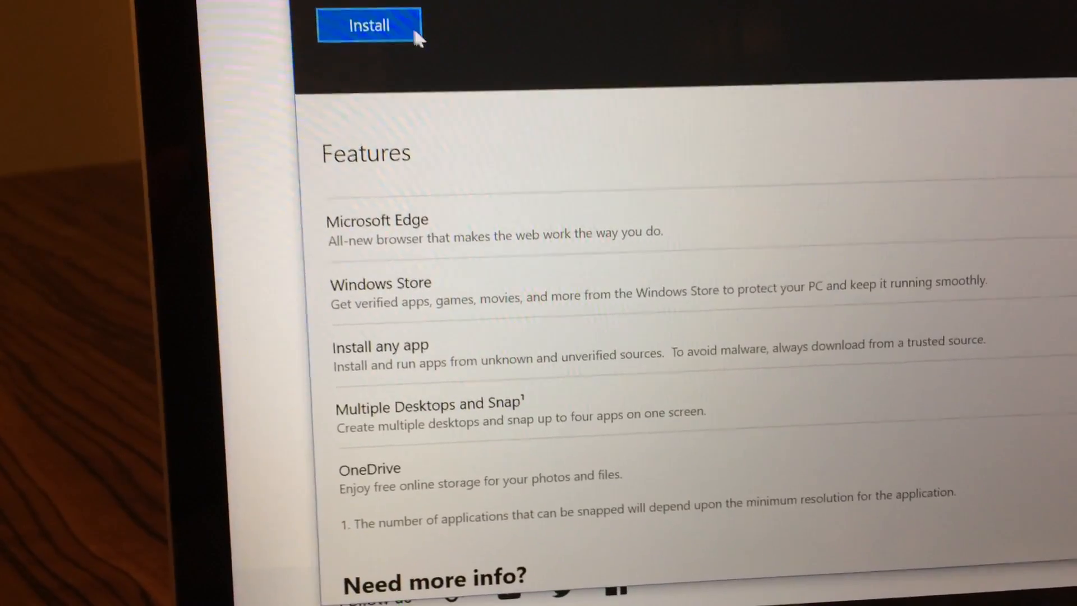
left_click(369, 26)
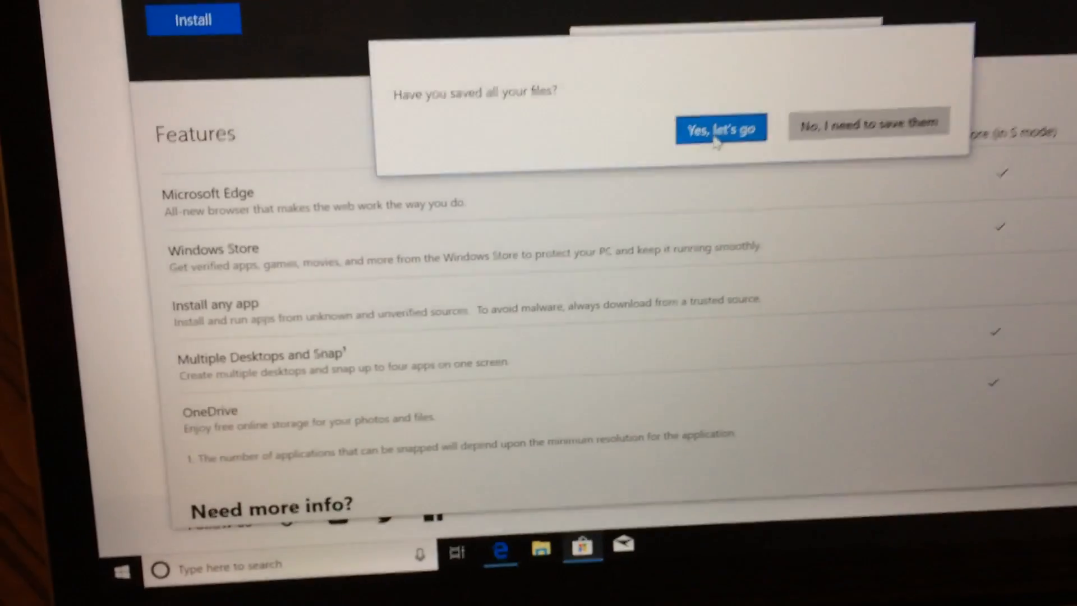
left_click(720, 128)
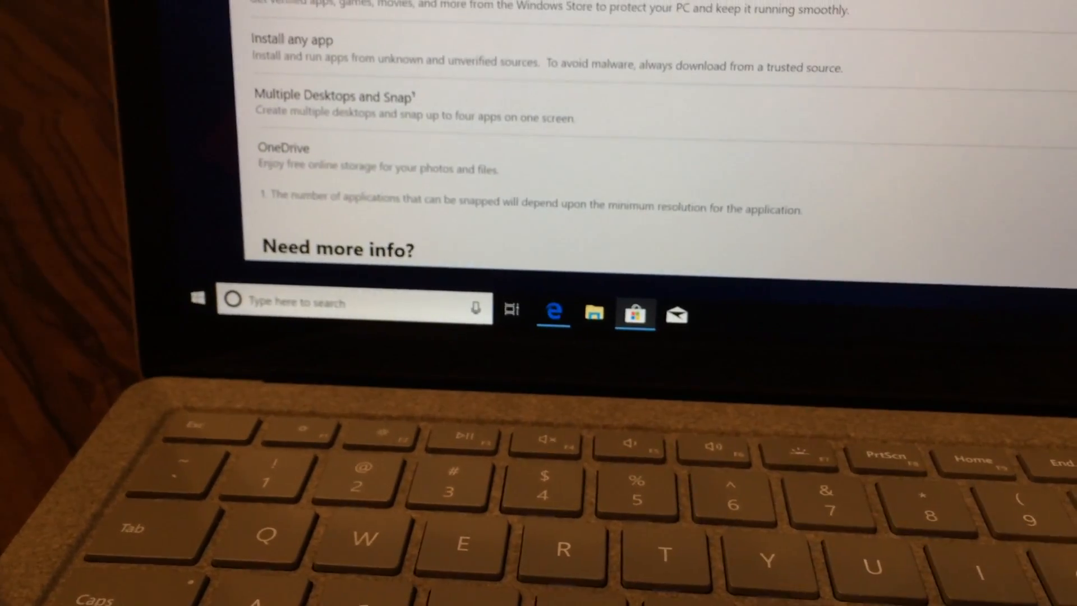
Step: Scroll the Store page to see the 'S mode Switch and you're all set!' confirmation
scroll("up", 3)
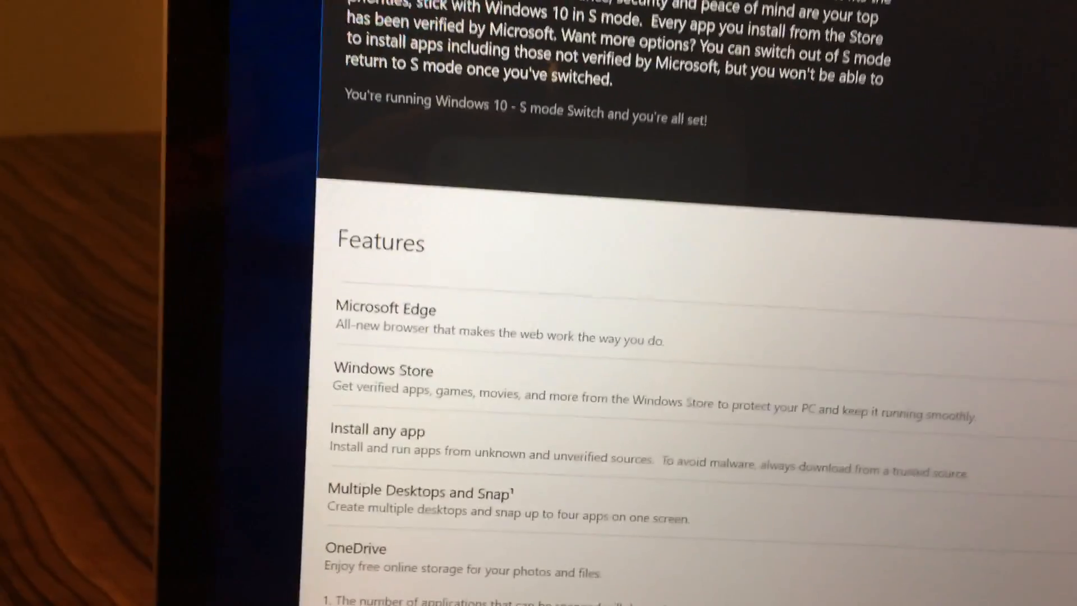
scroll("down", 3)
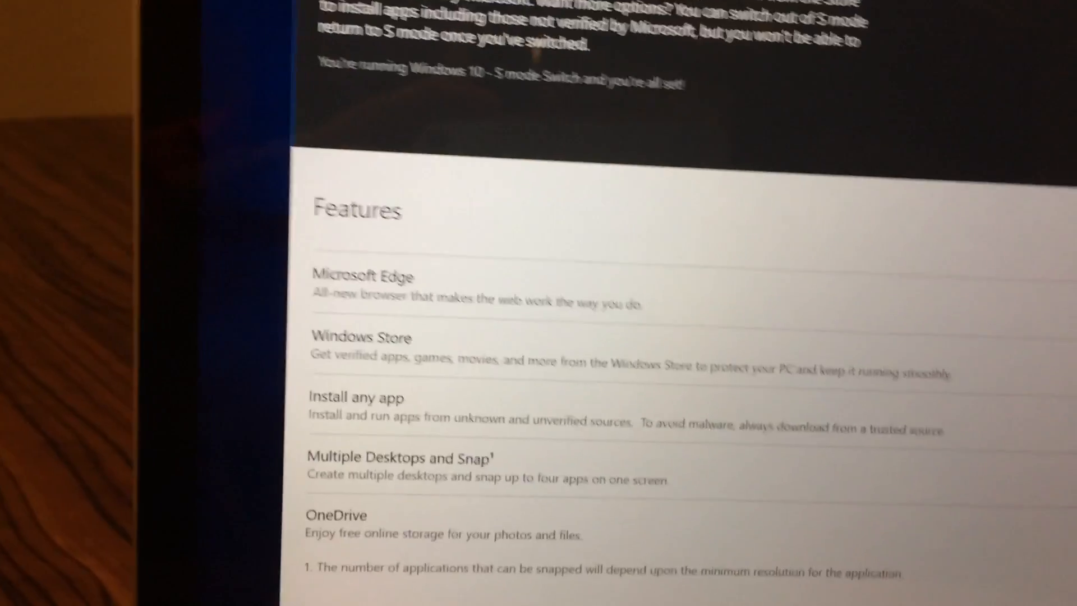
scroll("down", 3)
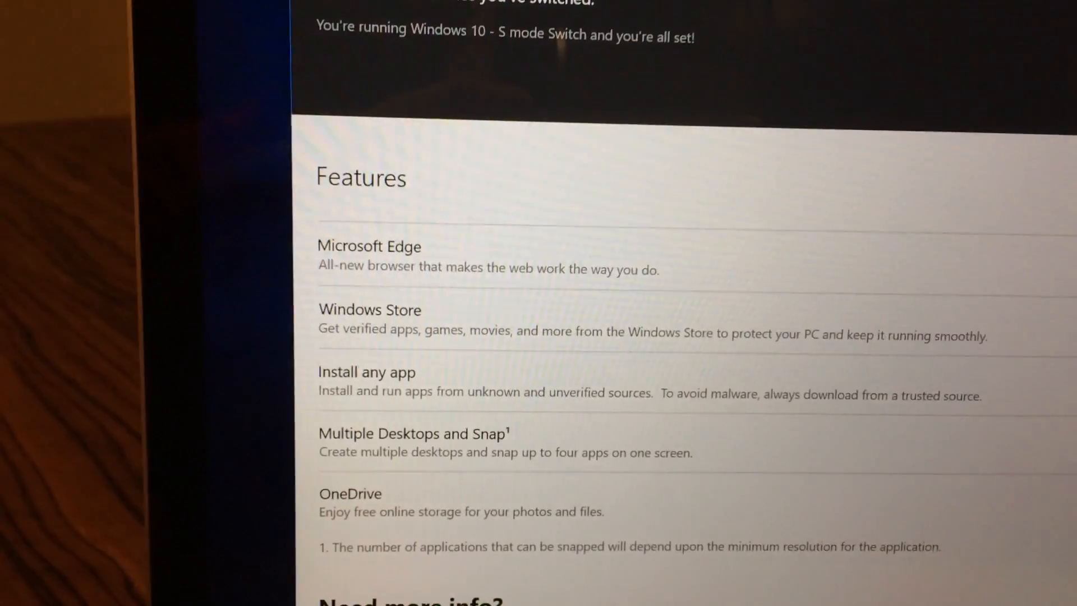
scroll("down", 3)
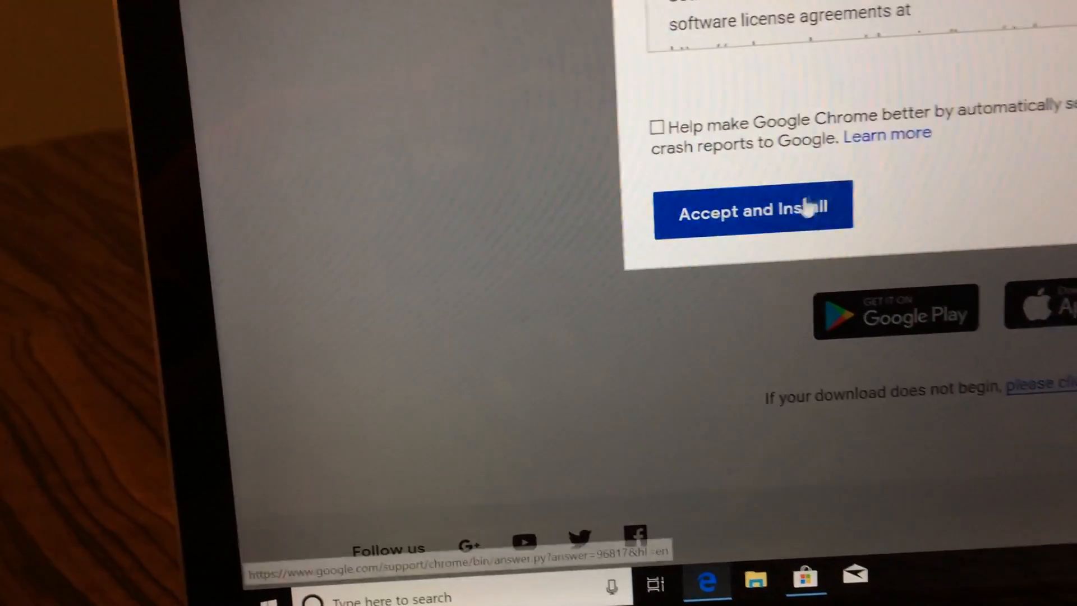
Step: Accept Chrome's terms again, run ChromeSetup.exe and allow it past the security prompt
left_click(752, 209)
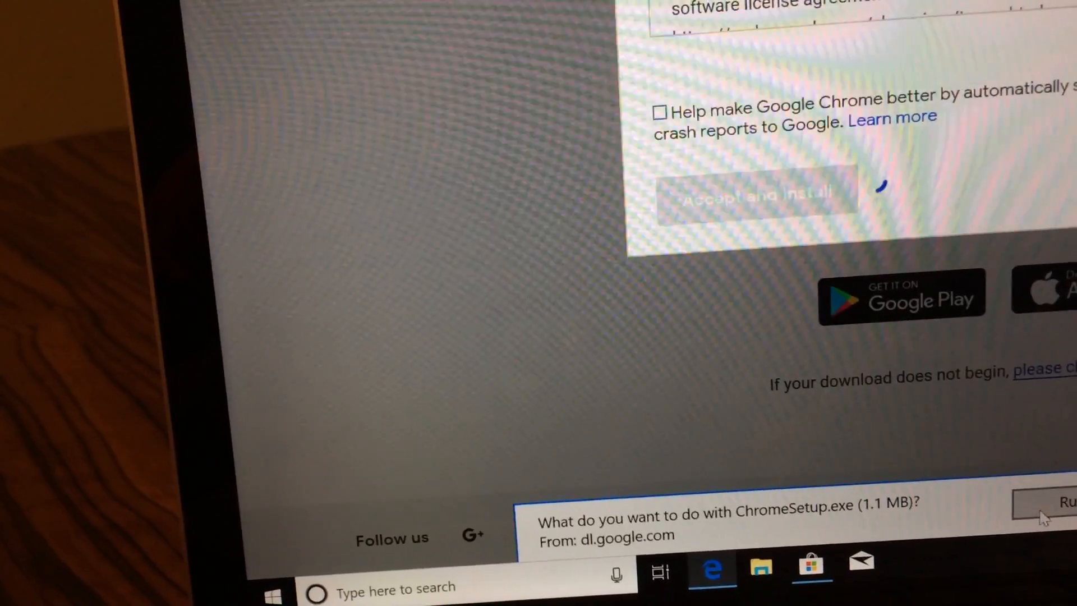
left_click(1063, 502)
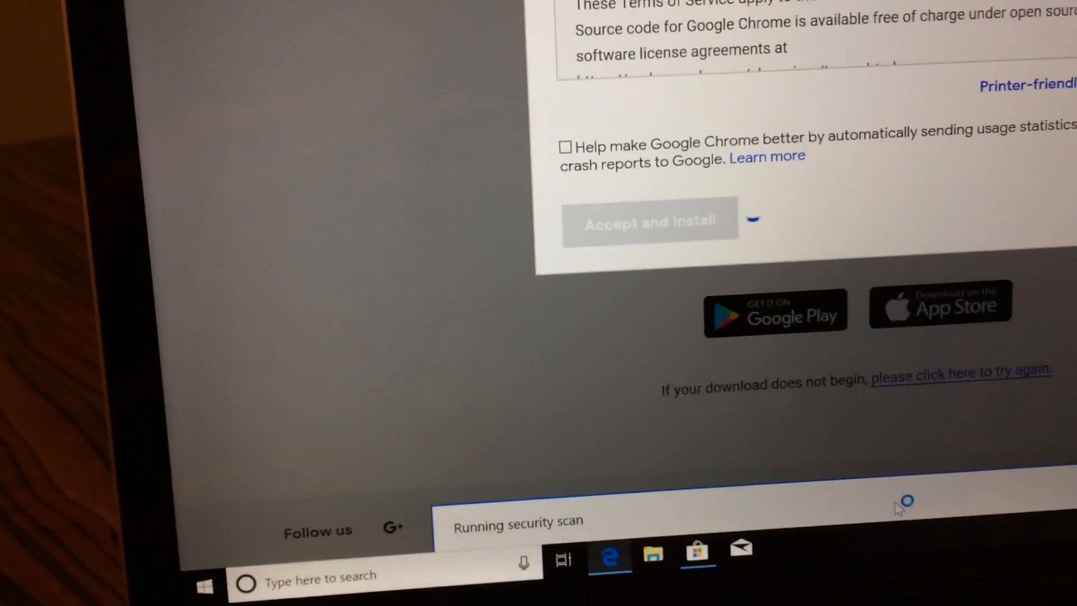
left_click(650, 219)
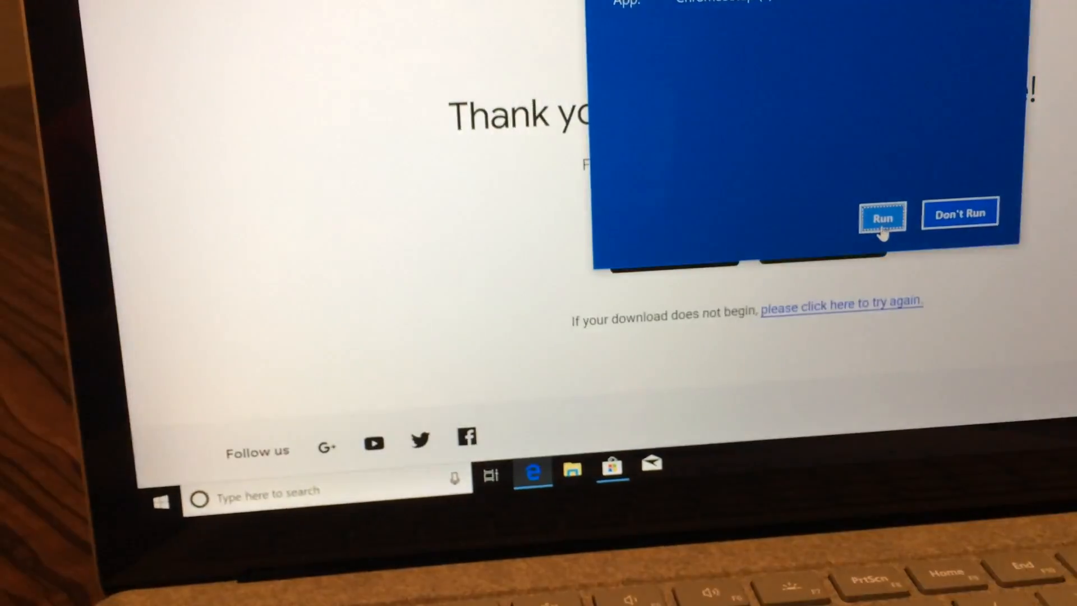
left_click(881, 218)
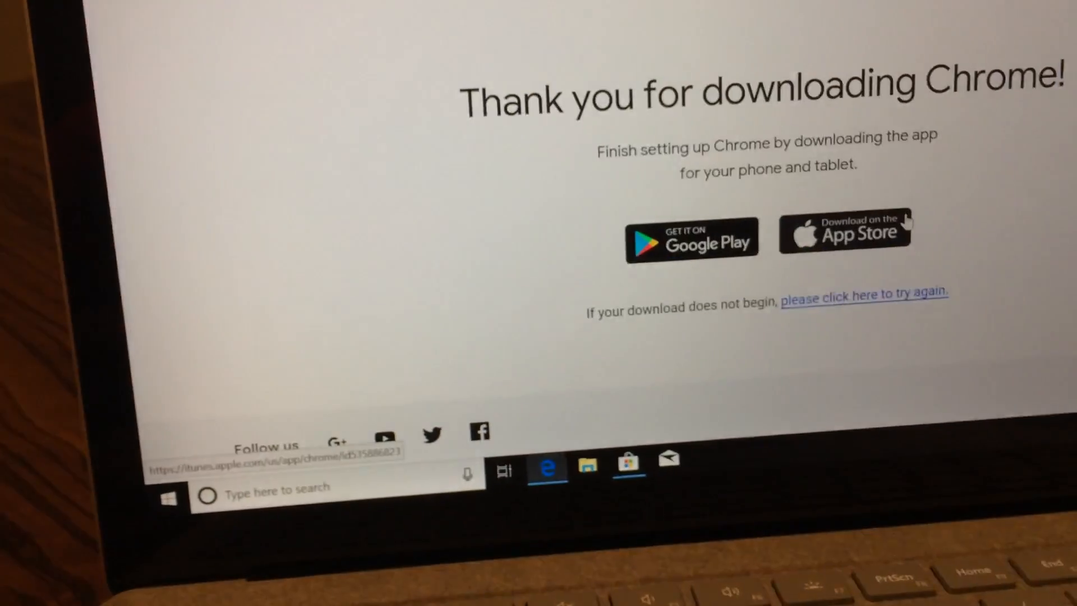